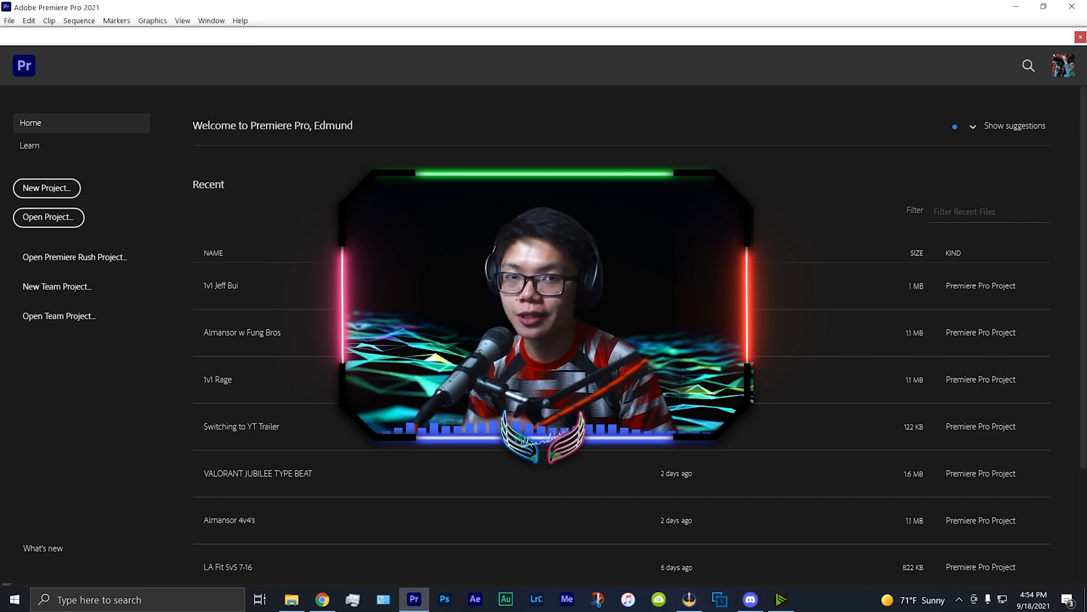
- Browse the workspace and scroll through the project panel before changing the layout
{"action": "left_click", "coordinate": [321, 605]}
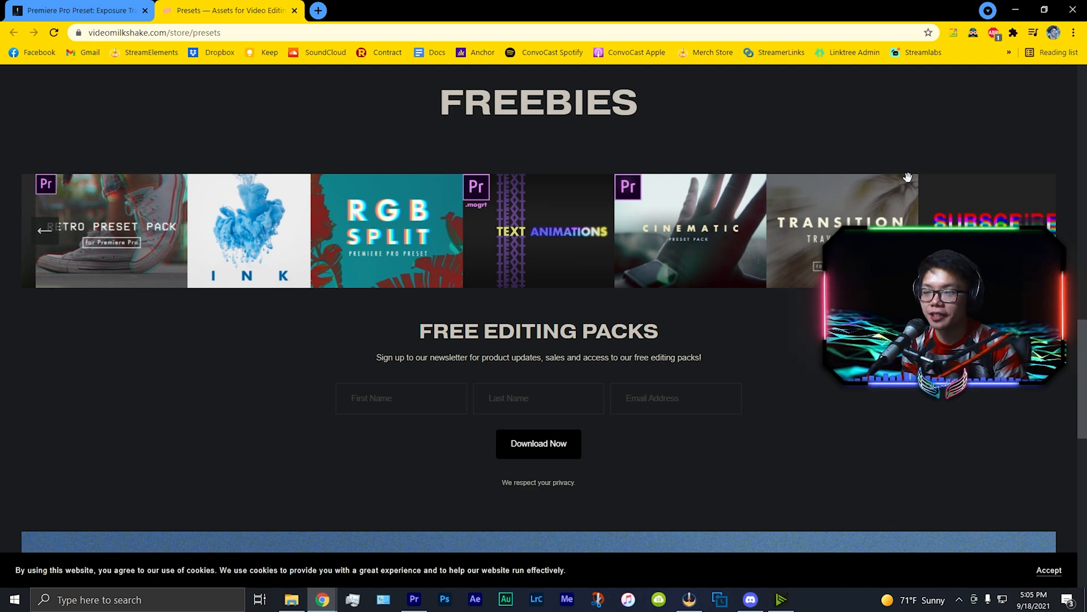
{"action": "scroll", "scroll_direction": "down", "scroll_amount": 3}
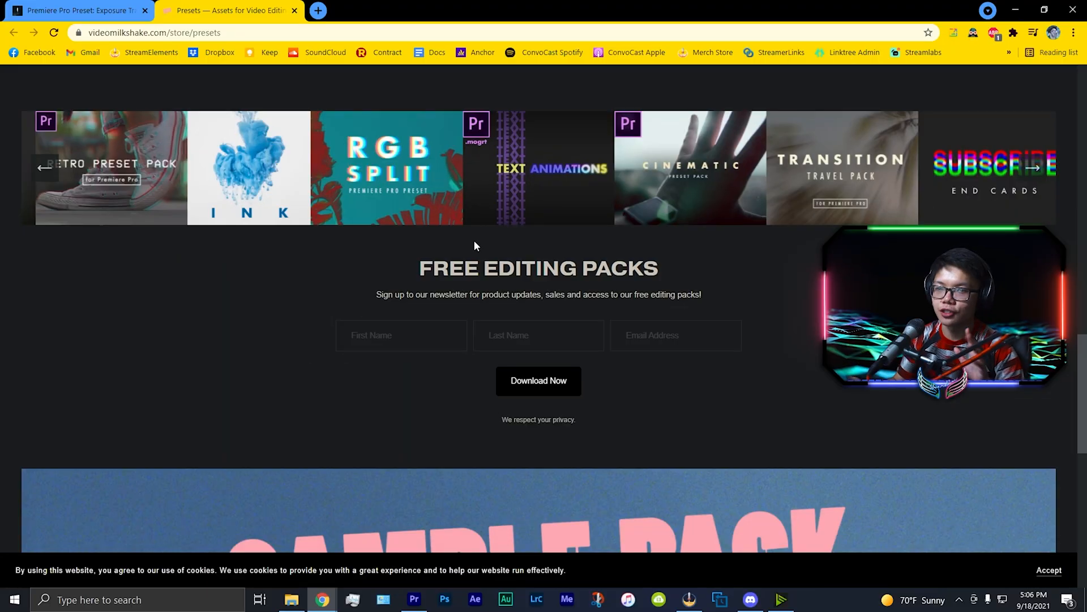
{"action": "left_click", "coordinate": [378, 9]}
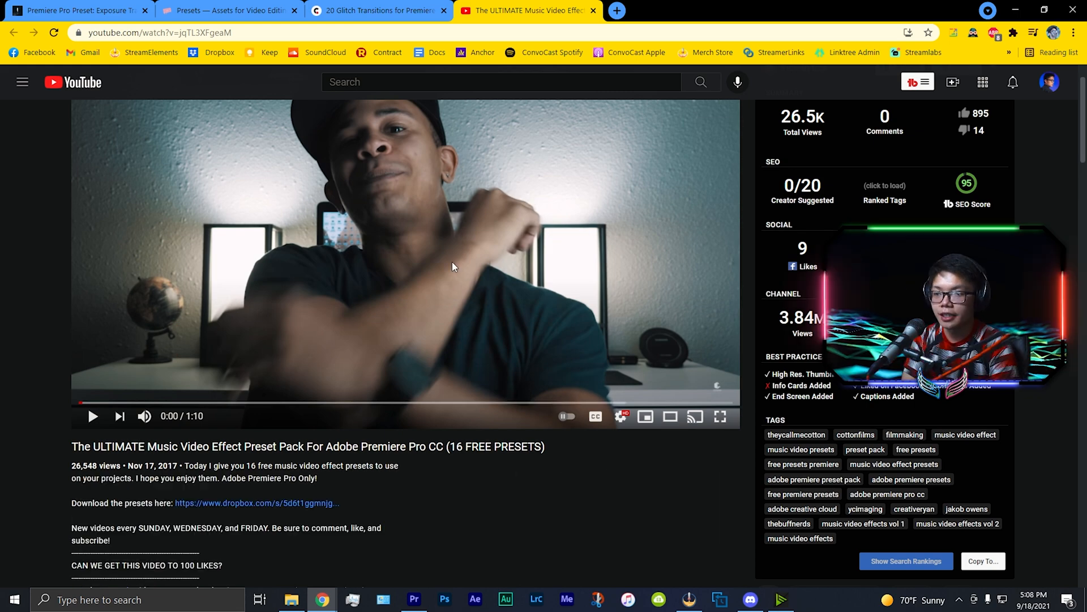
{"action": "scroll", "scroll_direction": "down", "scroll_amount": 3}
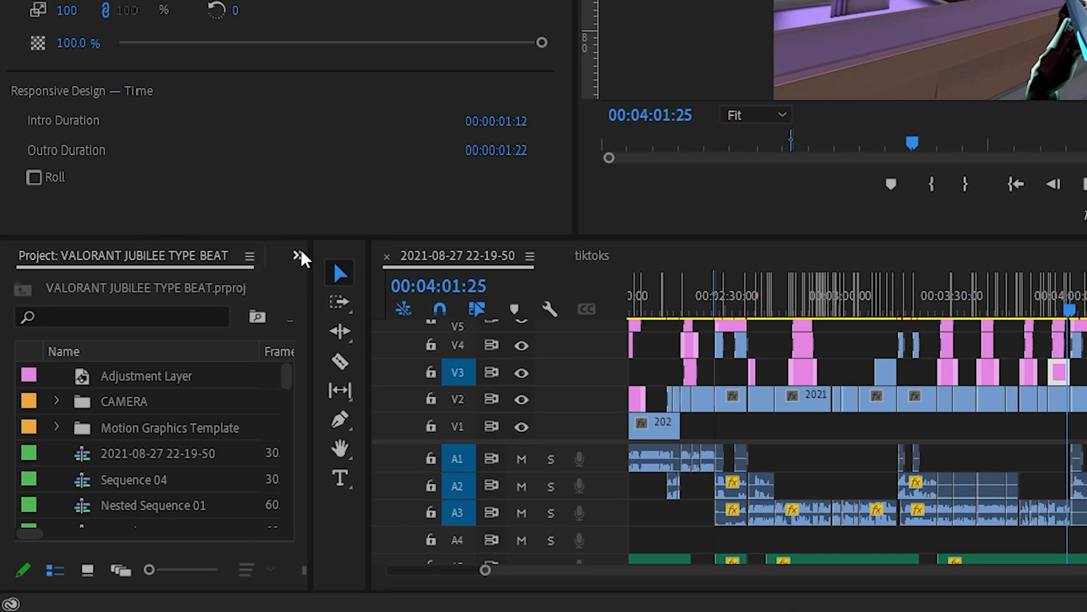
- Show the Effects panel beside the project bin via Window > Effects
{"action": "left_click", "coordinate": [310, 255]}
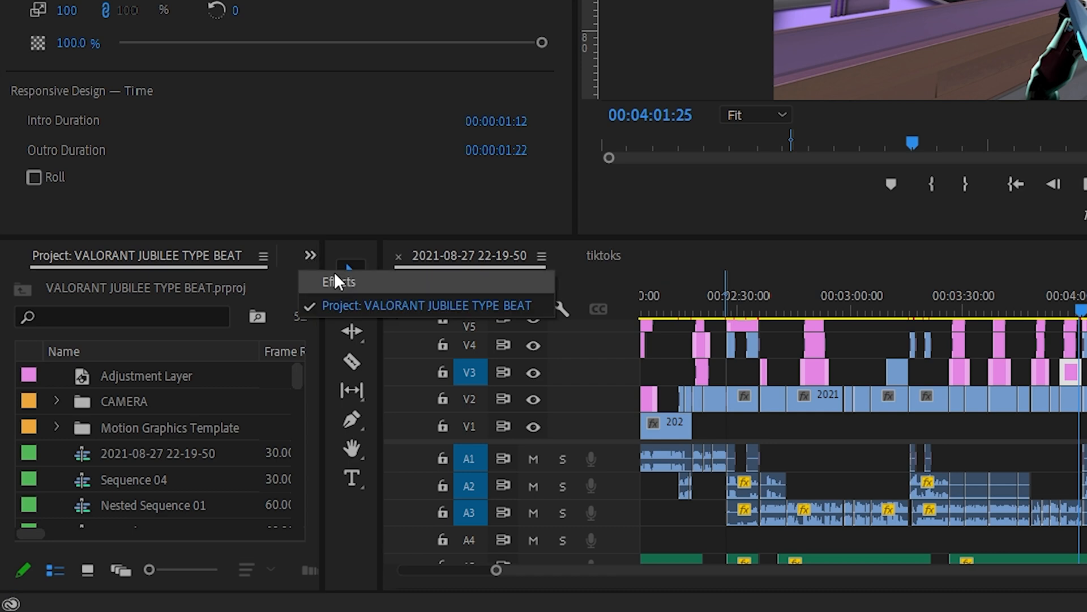
{"action": "left_click", "coordinate": [315, 30]}
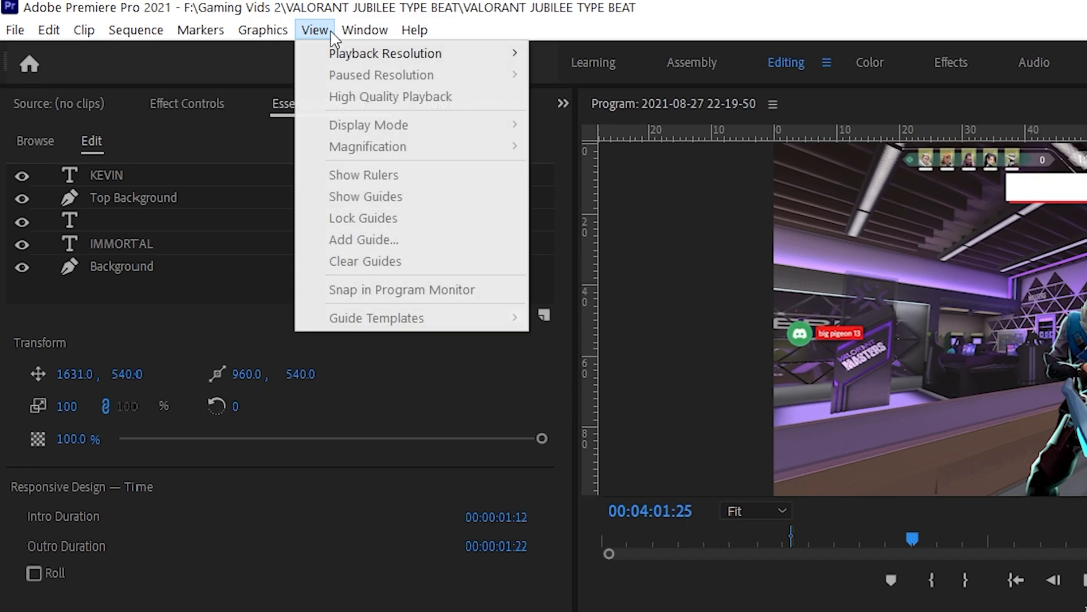
{"action": "left_click", "coordinate": [365, 30]}
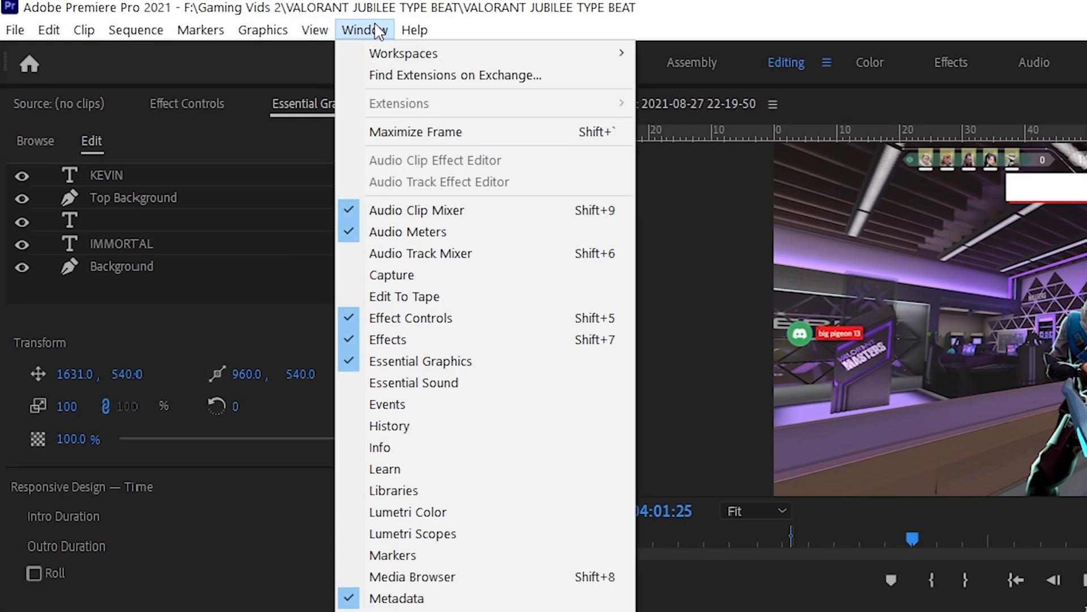
{"action": "mouse_move", "coordinate": [389, 340]}
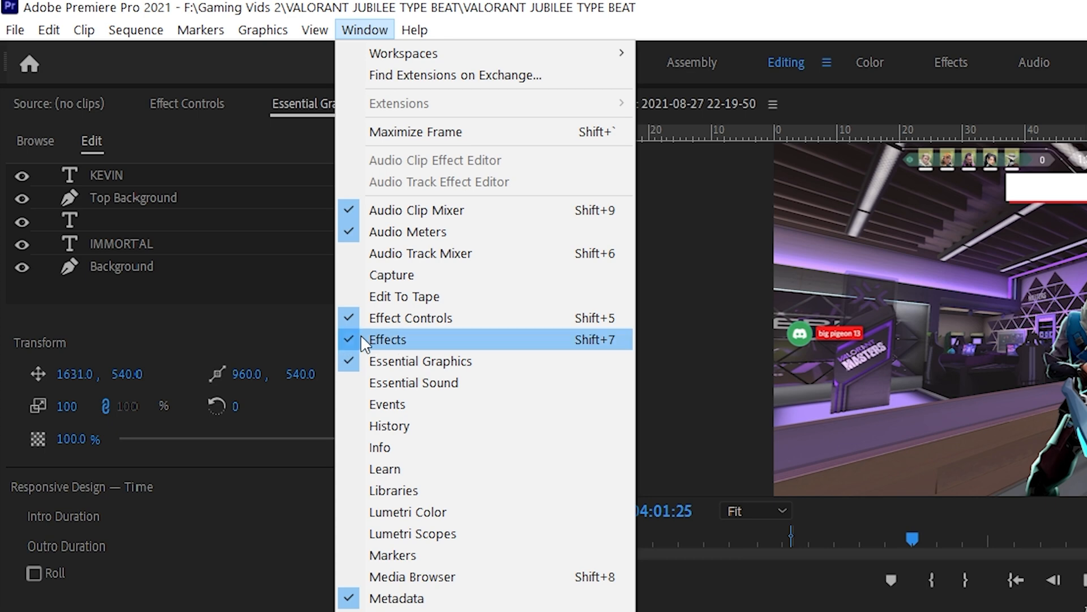
{"action": "left_click", "coordinate": [389, 339]}
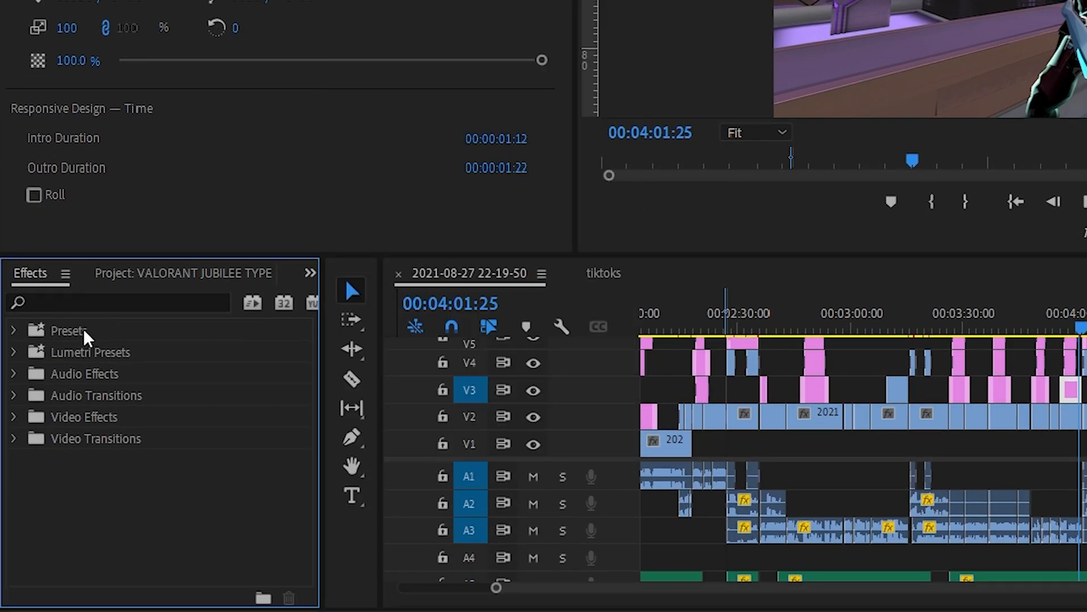
- Start Import Presets from the Presets folder in the Effects panel
{"action": "right_click", "coordinate": [68, 330]}
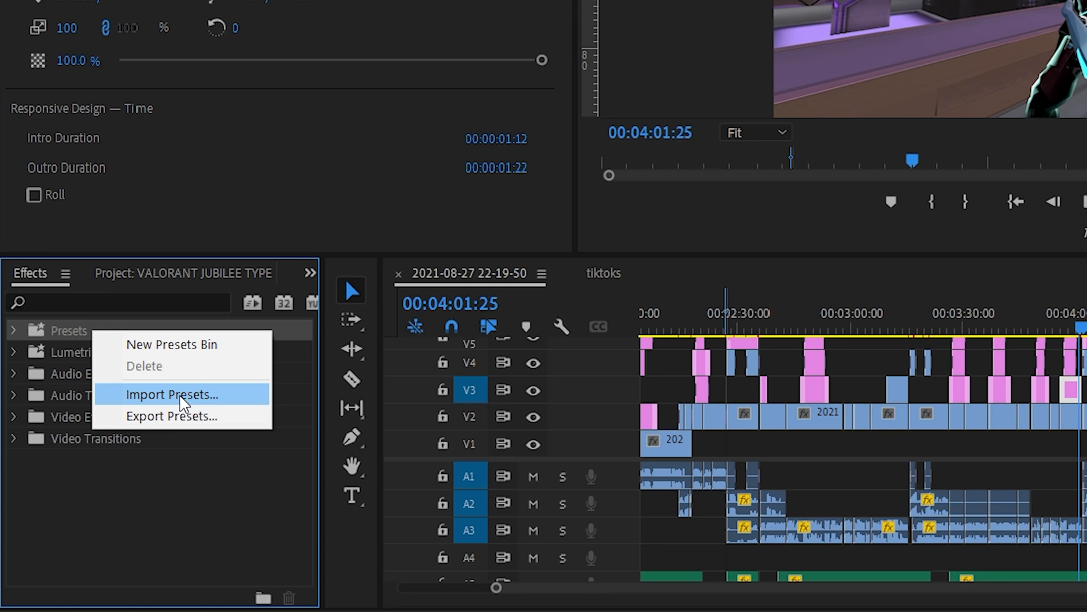
{"action": "left_click", "coordinate": [171, 394]}
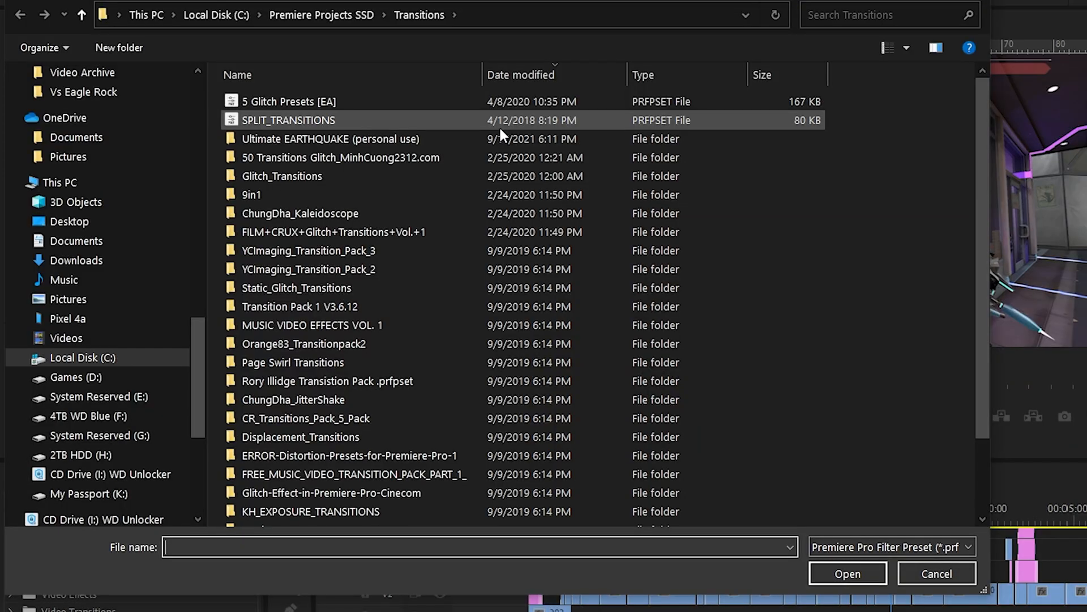
- Import the Ultimate EARTHQUAKE - CINECOM .prfpset file from the personal use folder
{"action": "left_click", "coordinate": [329, 139]}
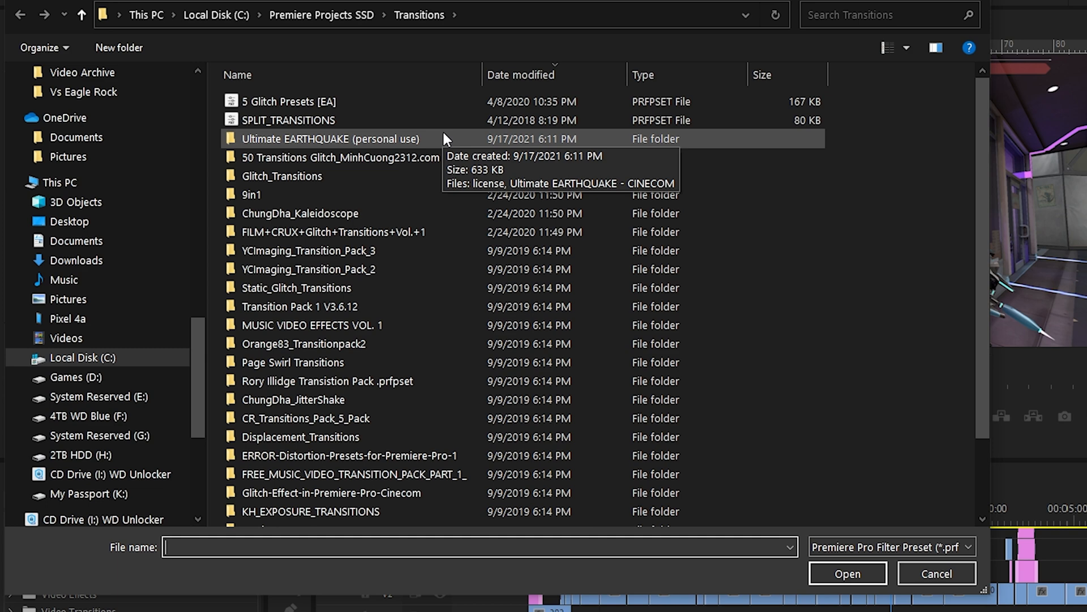
{"action": "double_click", "coordinate": [330, 139]}
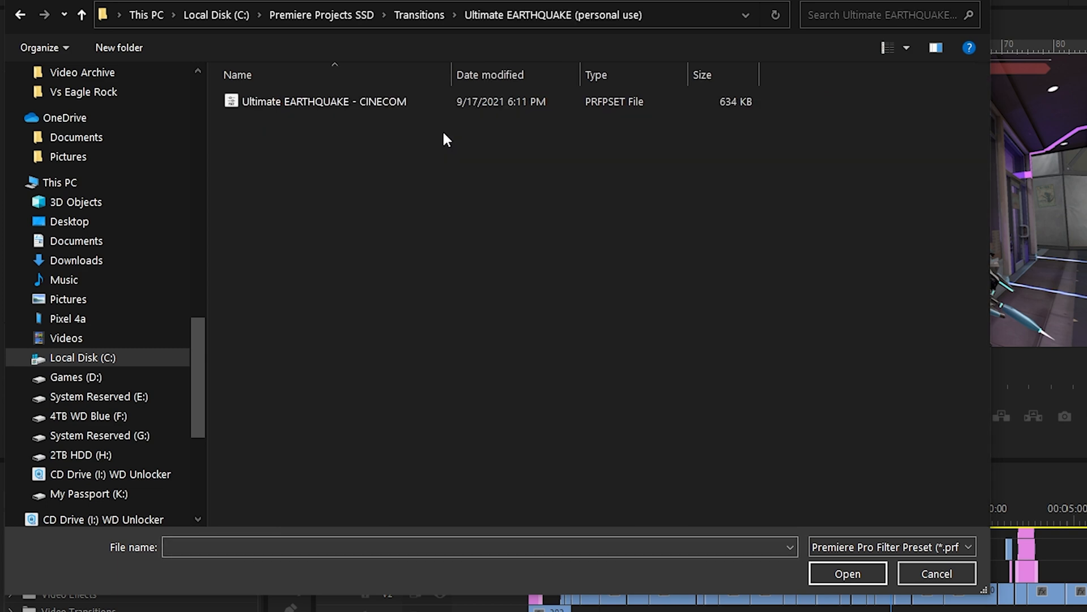
{"action": "left_click", "coordinate": [323, 102]}
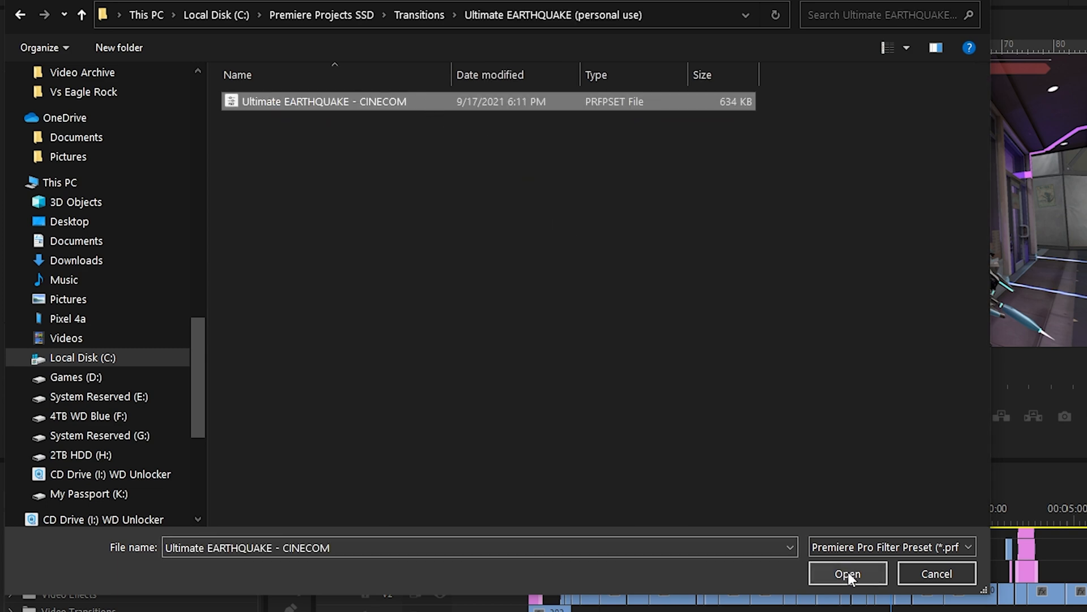
{"action": "left_click", "coordinate": [846, 574]}
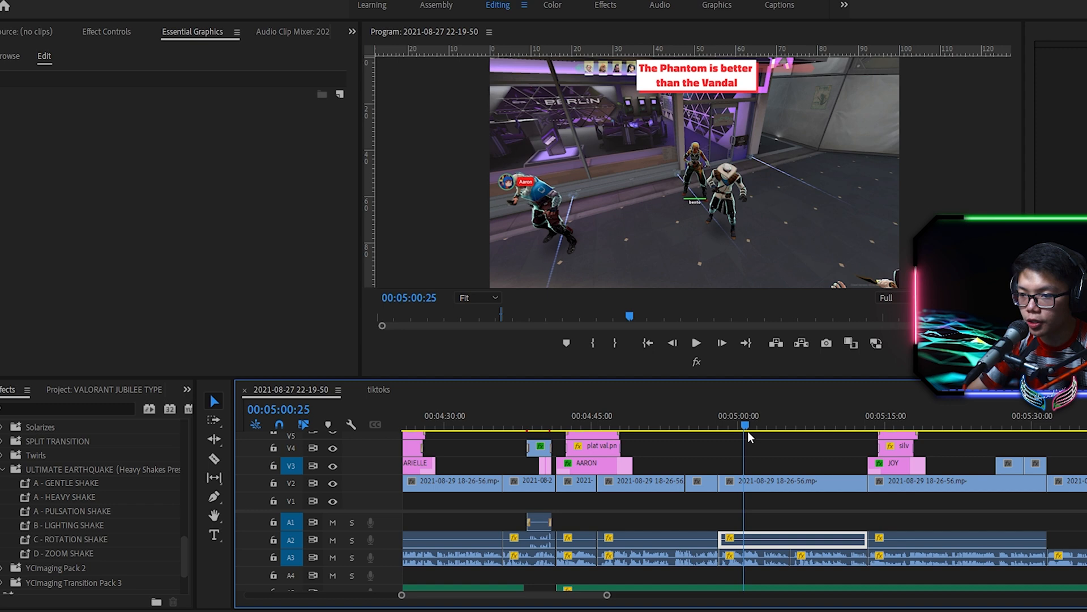
- Drop the D - ZOOM SHAKE preset onto the V2 gameplay clip at about 4:58
{"action": "left_click", "coordinate": [717, 425]}
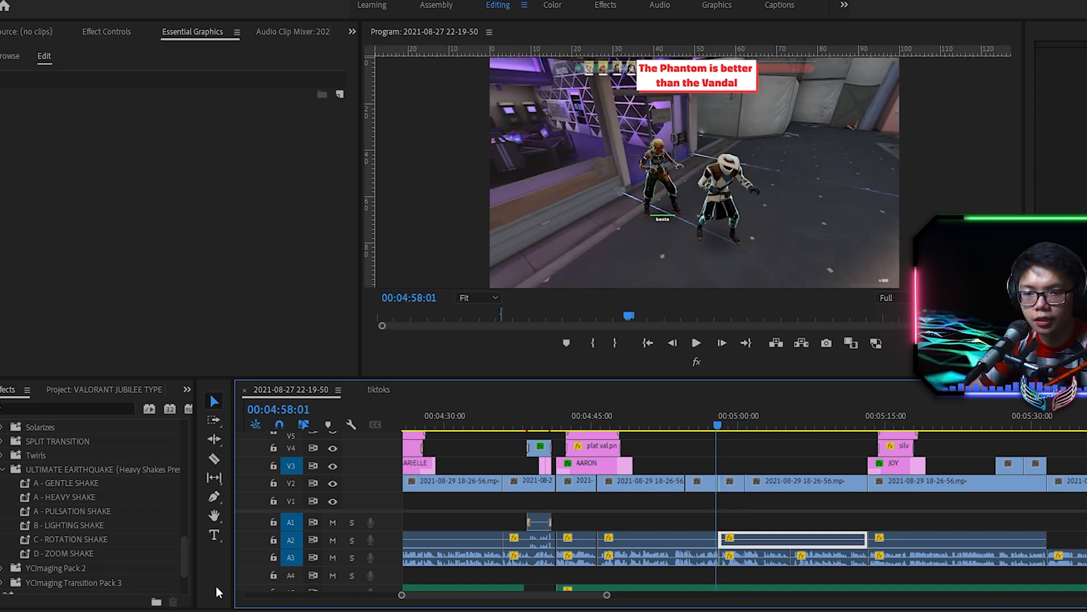
{"action": "left_click", "coordinate": [63, 553]}
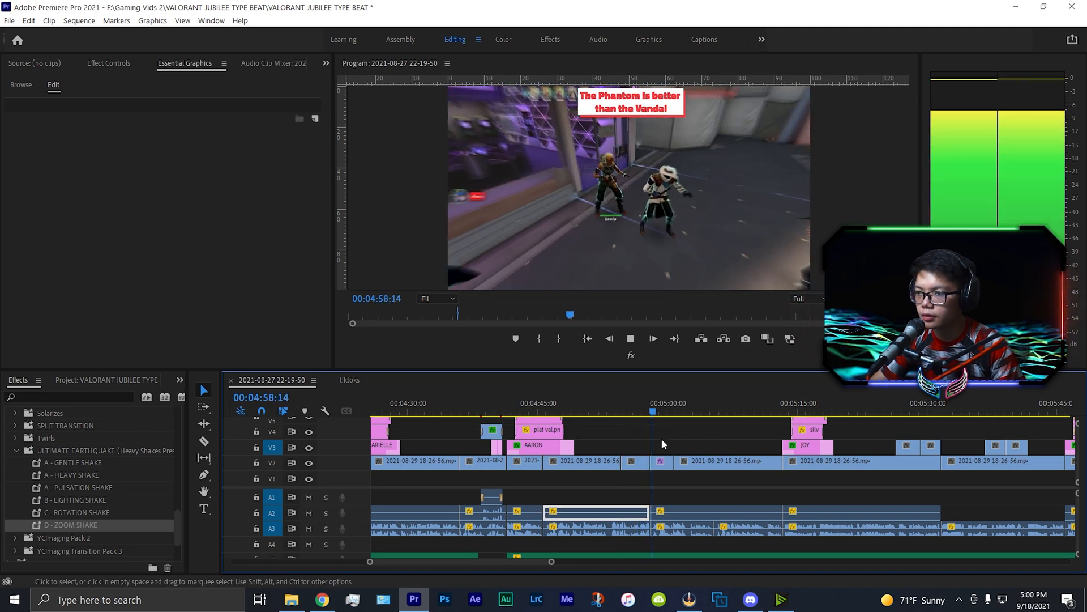
{"action": "left_click", "coordinate": [629, 339]}
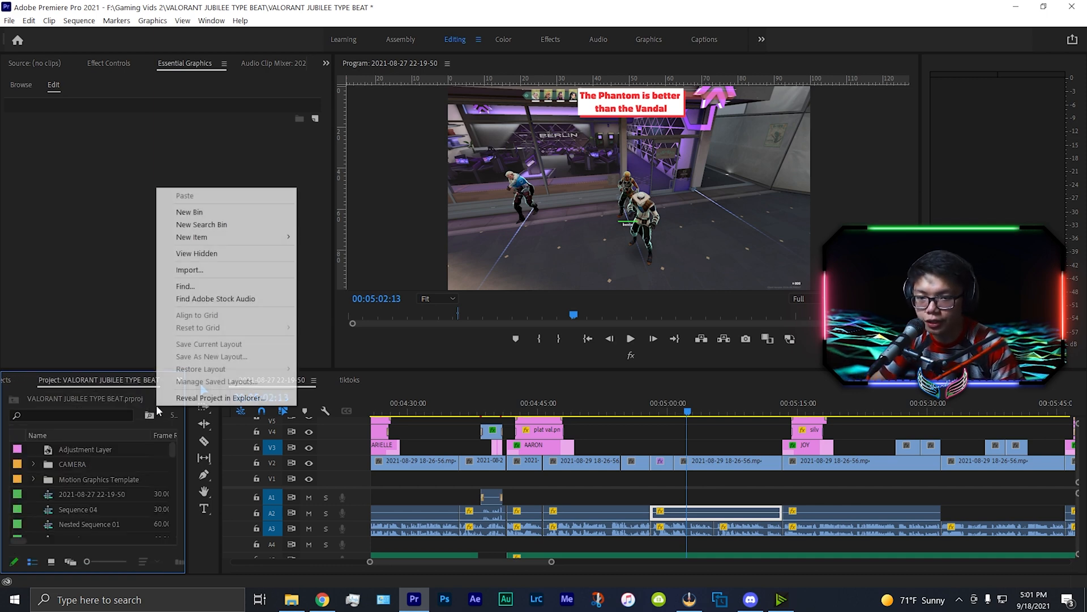
{"action": "mouse_move", "coordinate": [191, 237]}
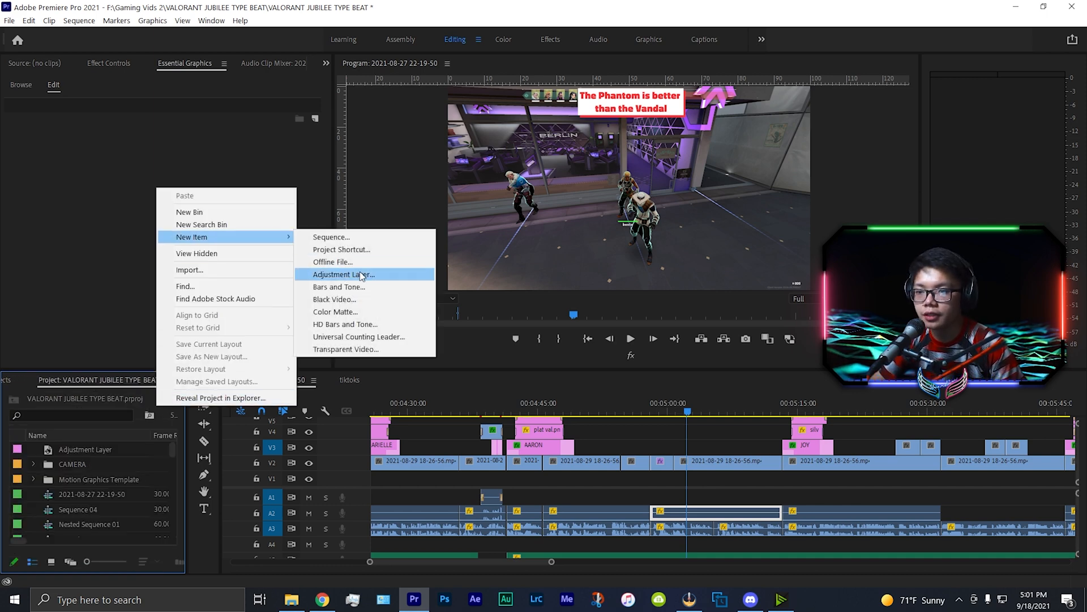
- Create an adjustment layer on V3 near 5:00, trim it short and park the playhead on it
{"action": "left_click", "coordinate": [342, 274]}
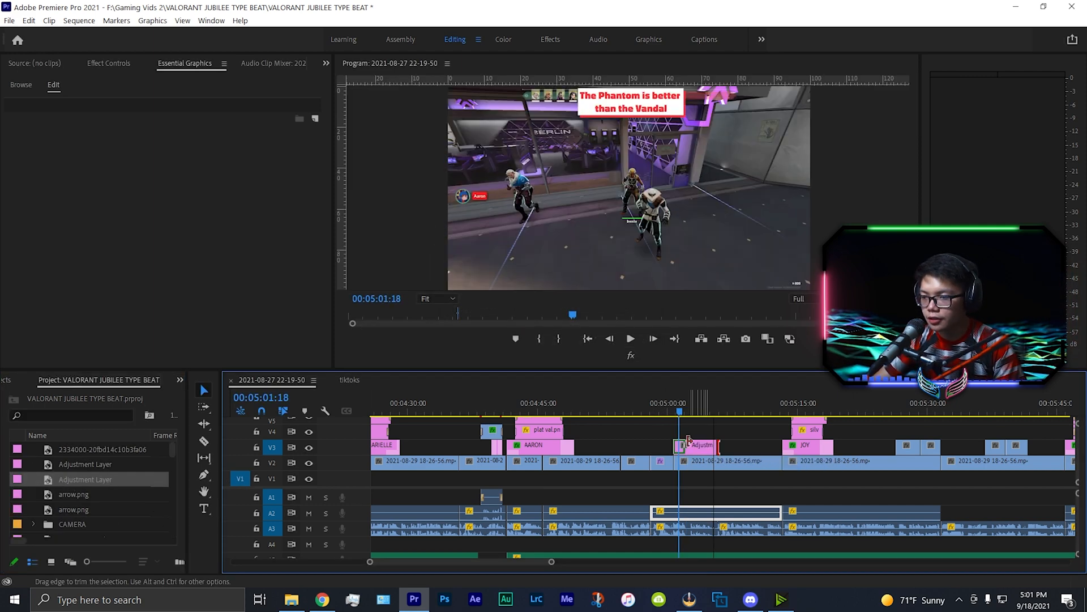
{"action": "left_click_drag", "start_coordinate": [701, 445], "coordinate": [711, 446]}
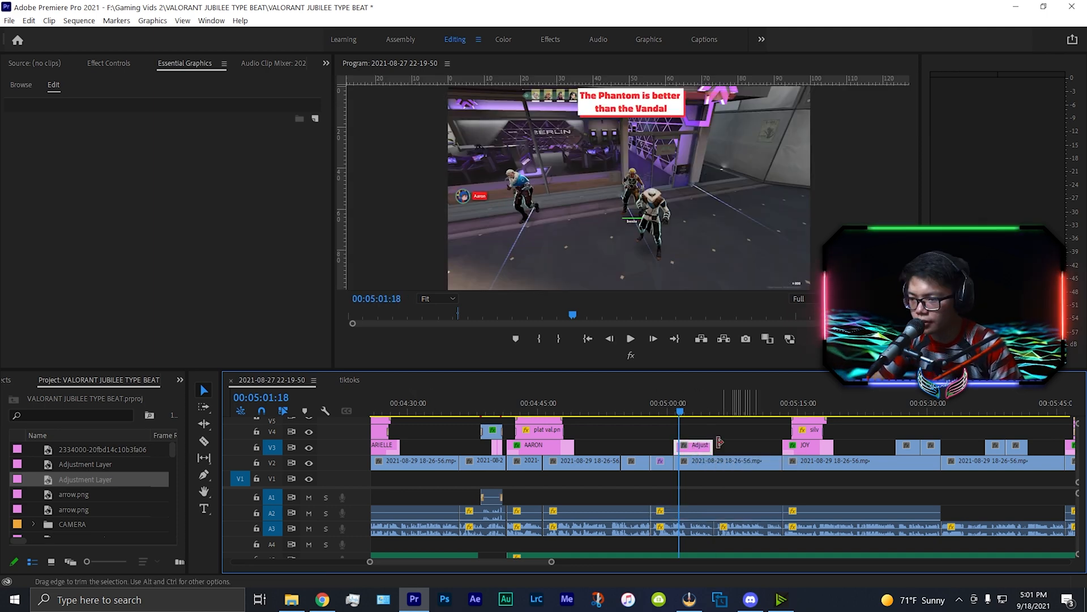
{"action": "left_click_drag", "start_coordinate": [676, 444], "coordinate": [697, 445]}
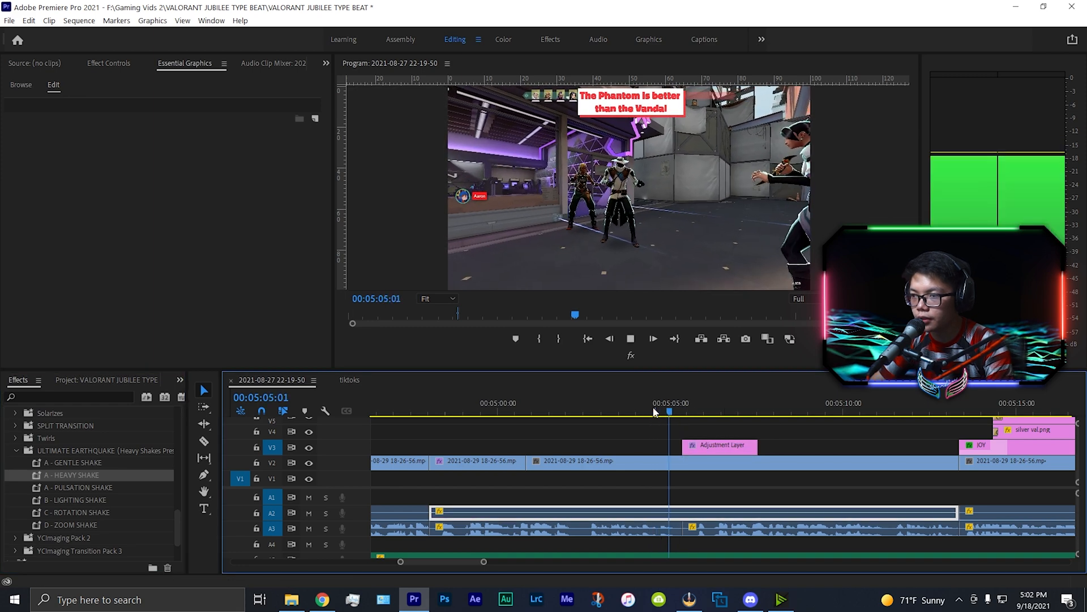
{"action": "left_click", "coordinate": [632, 412]}
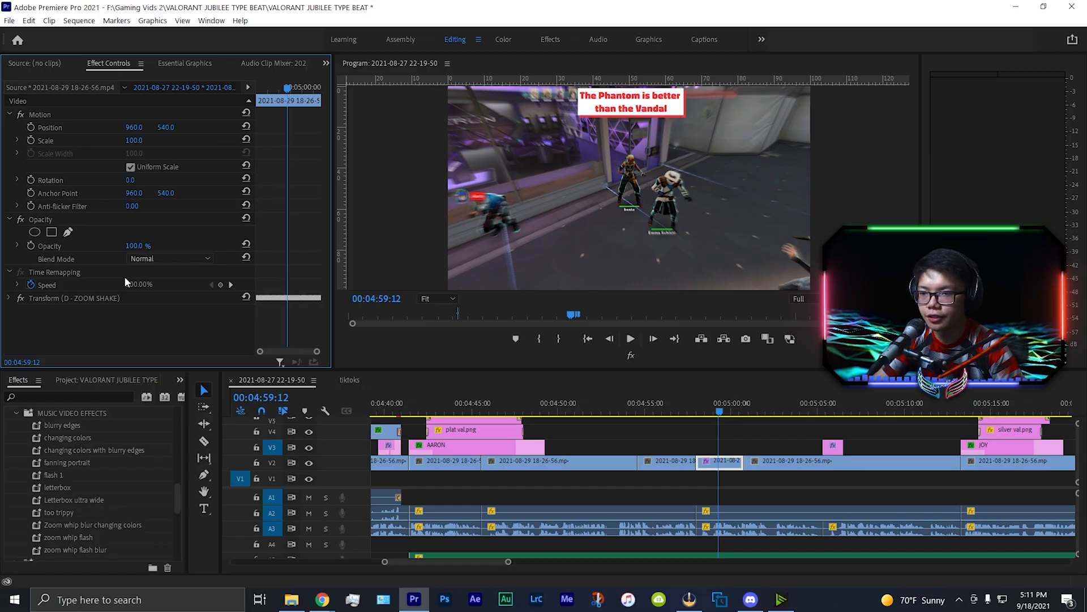
- Expand Transform (D - ZOOM SHAKE) to see its Scale keyframes at 105
{"action": "left_click", "coordinate": [16, 298]}
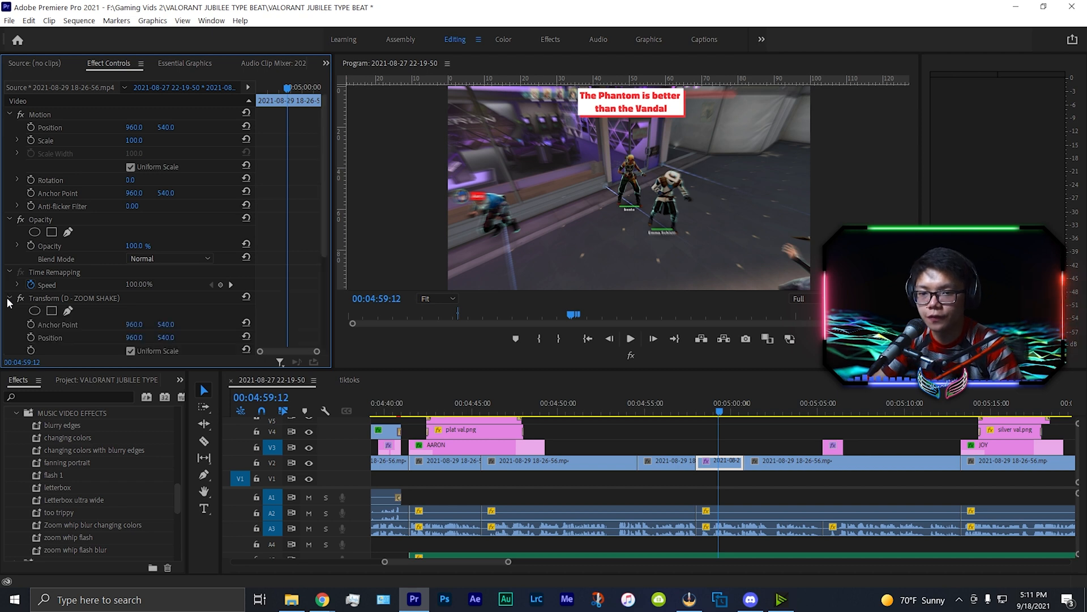
{"action": "scroll", "scroll_direction": "down", "scroll_amount": 3}
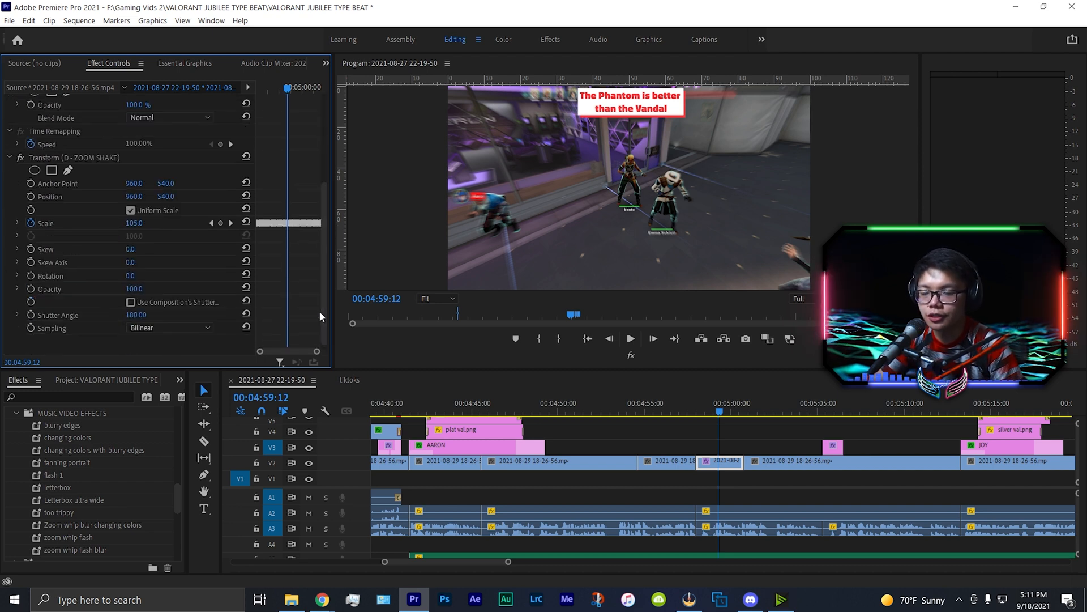